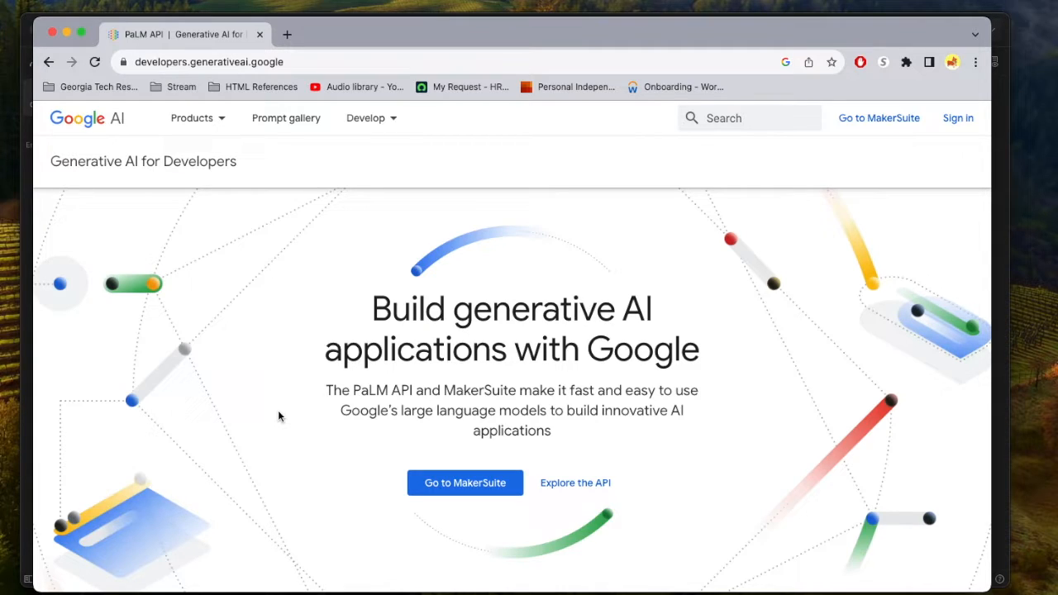
pyautogui.moveTo(398, 453)
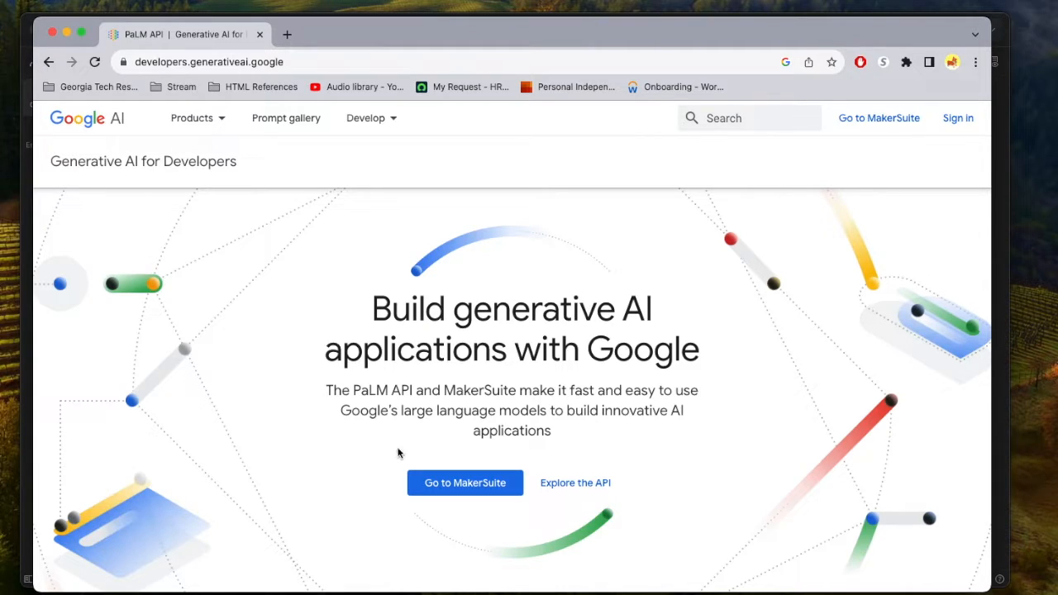
pyautogui.moveTo(459, 493)
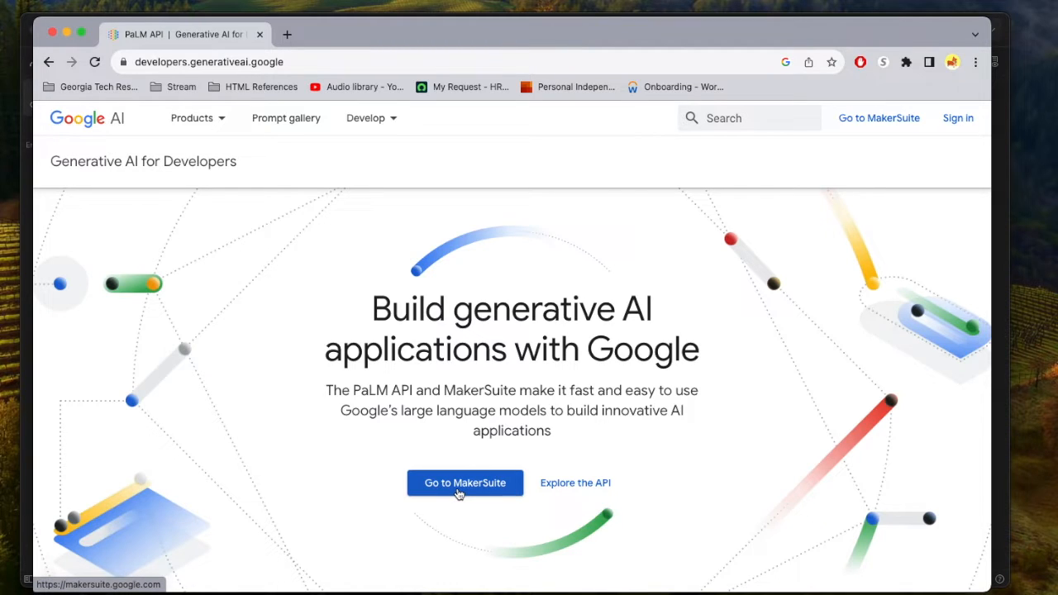
# Open MakerSuite from the Google AI for Developers page in a new tab
pyautogui.click(465, 483)
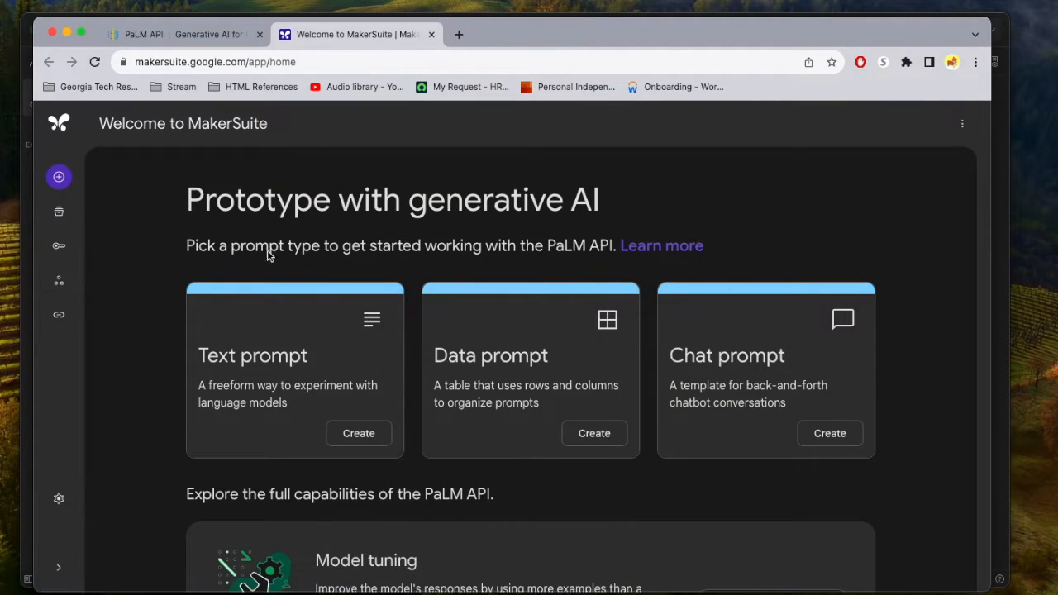
pyautogui.moveTo(59, 211)
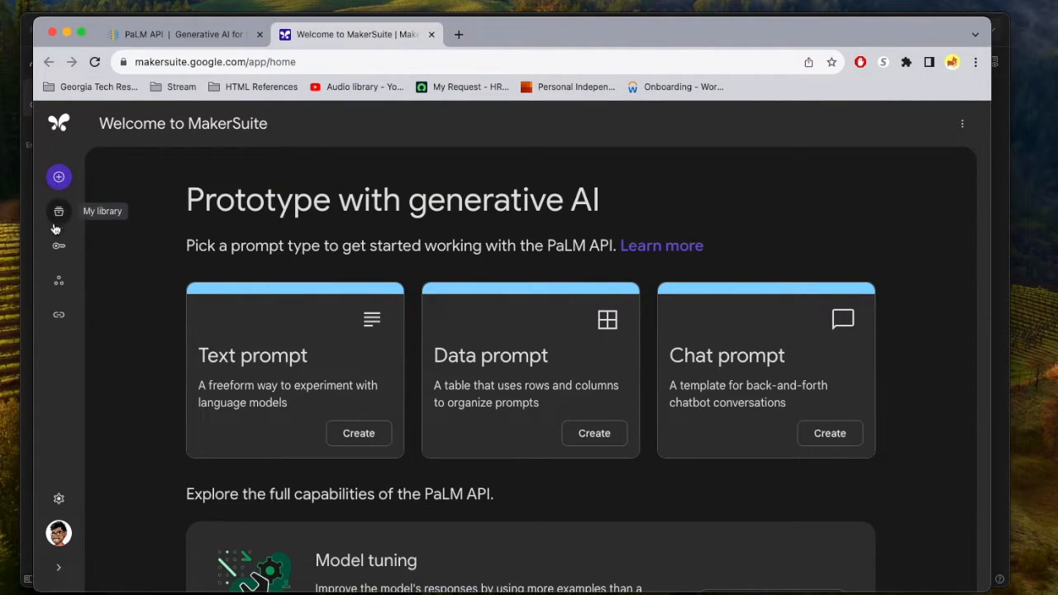
pyautogui.moveTo(60, 244)
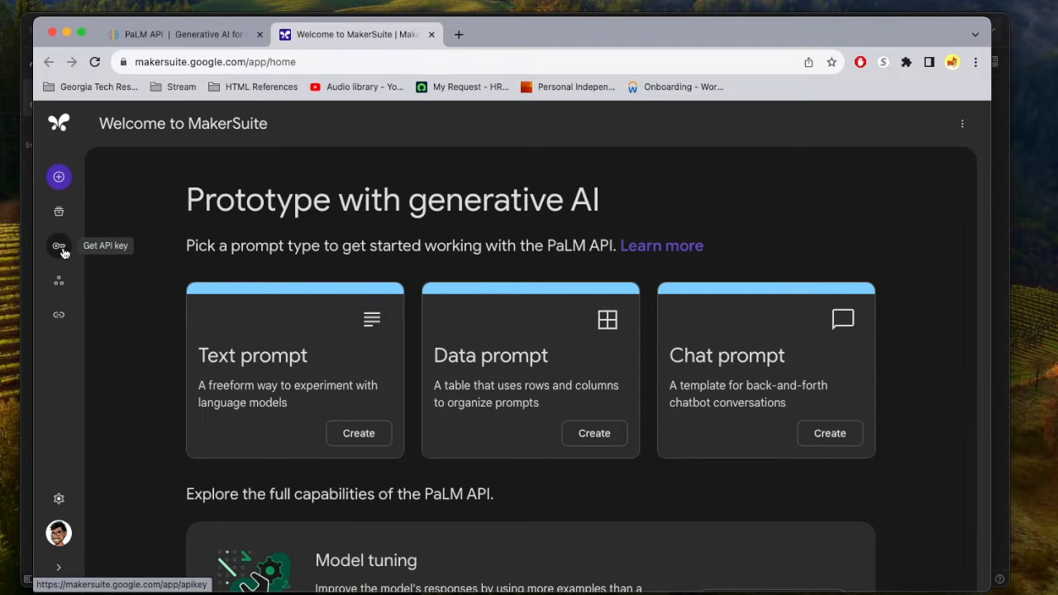
# Go to the API keys page and create an API key in a new project
pyautogui.click(60, 244)
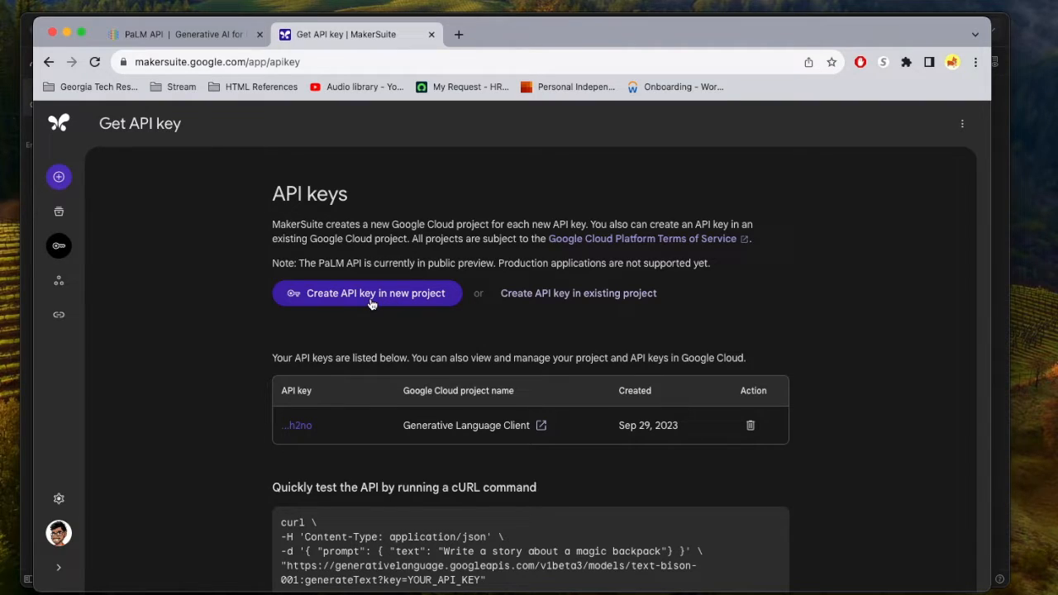
pyautogui.moveTo(631, 356)
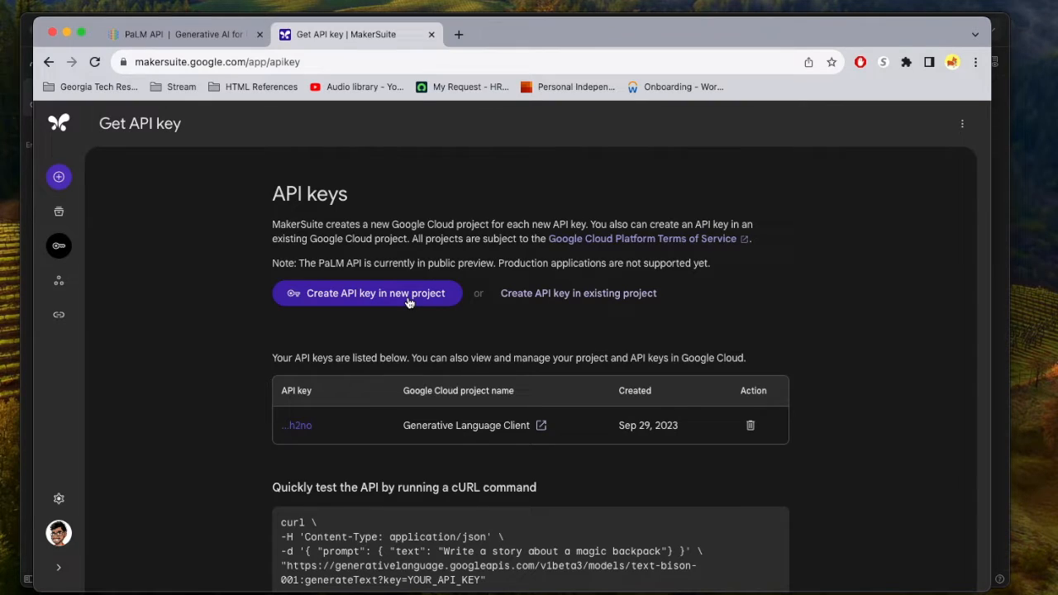
pyautogui.click(373, 293)
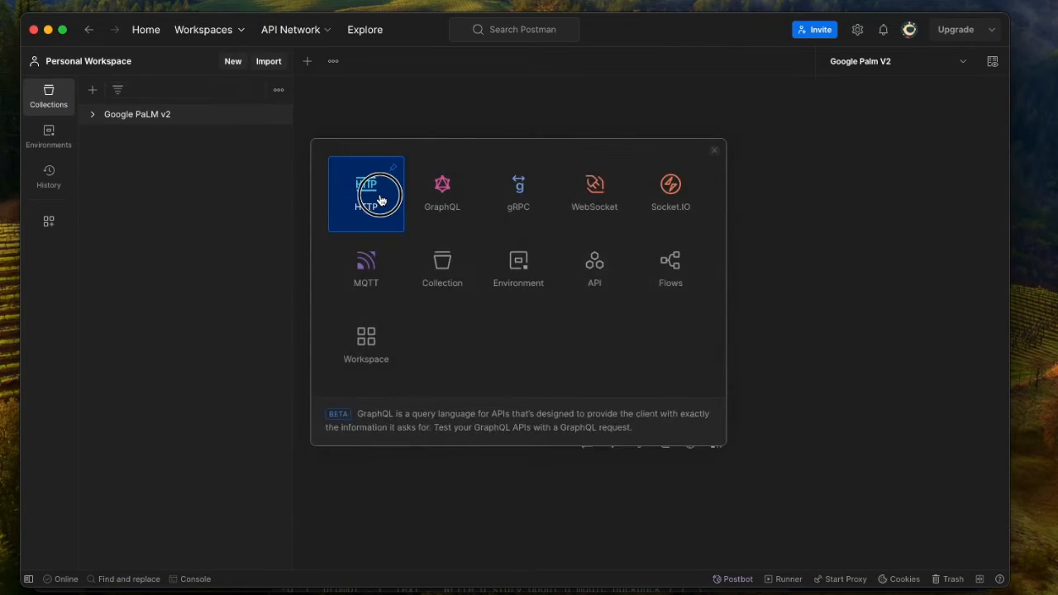
# Create a new HTTP request with method POST for the text-bison-001 generateText endpoint
pyautogui.click(365, 193)
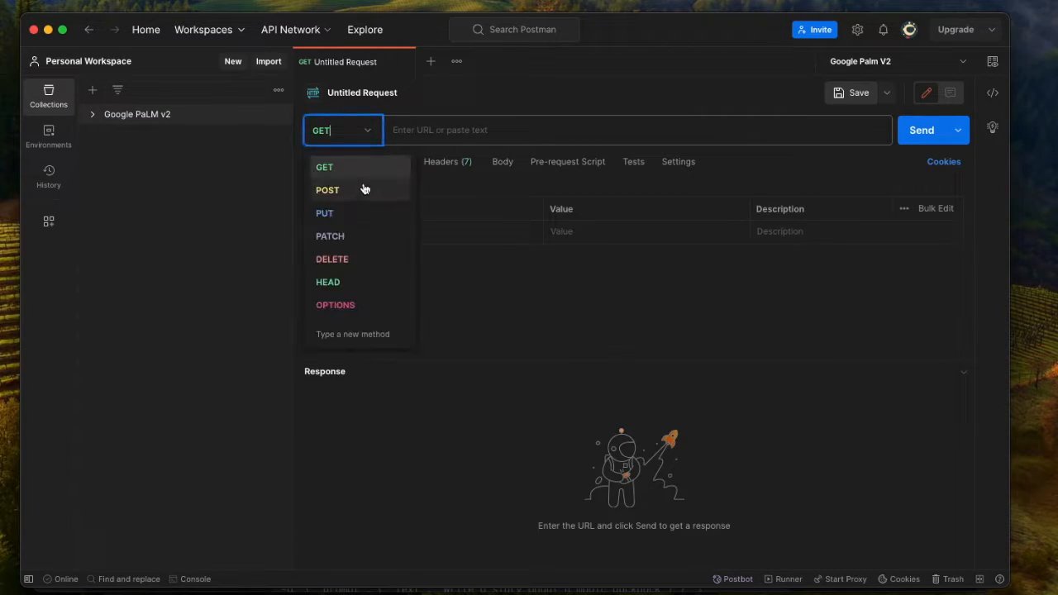
pyautogui.click(327, 190)
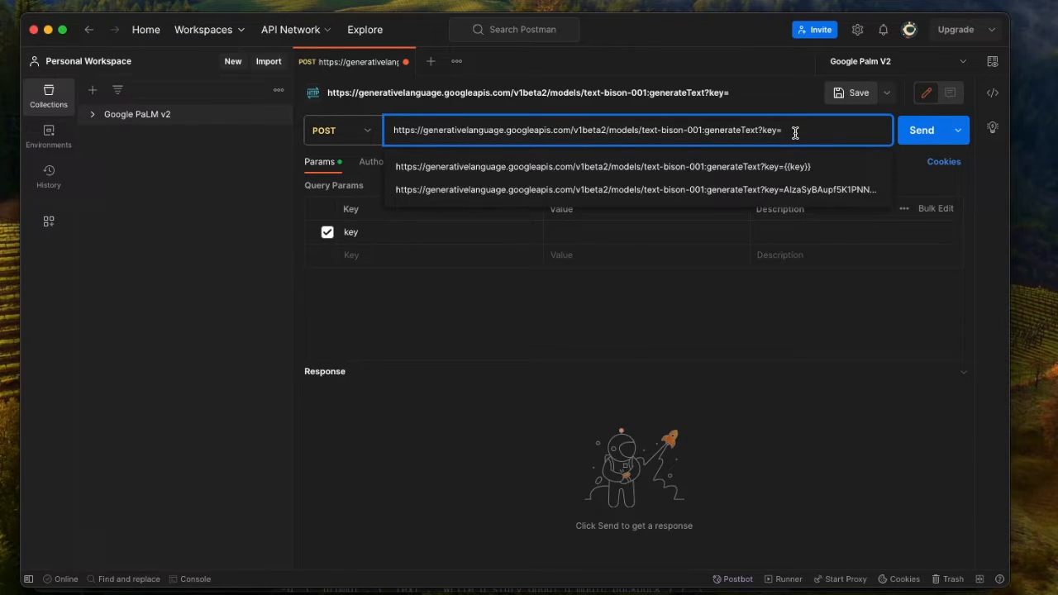
pyautogui.moveTo(786, 198)
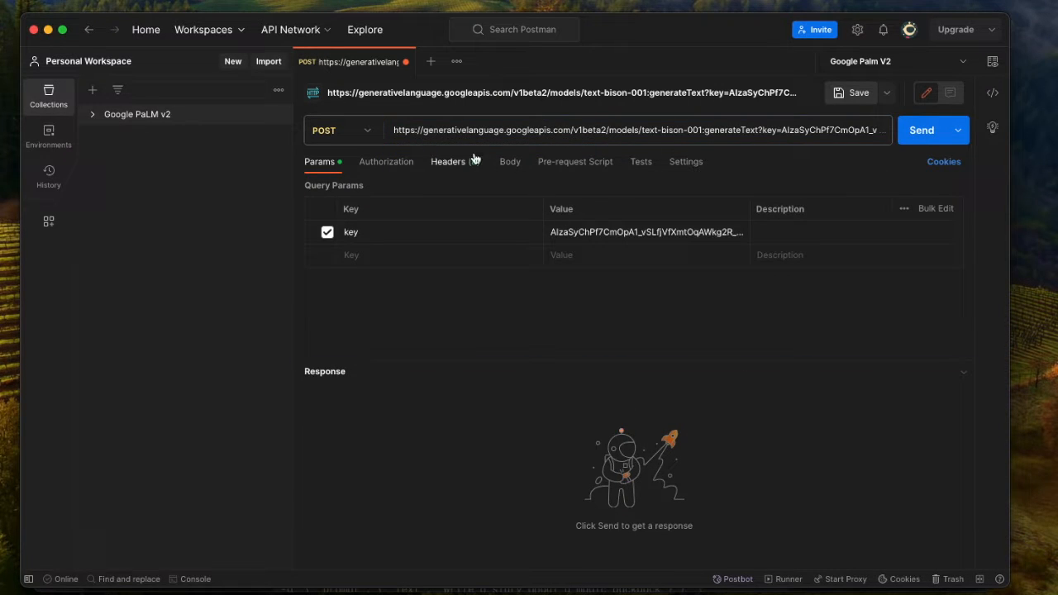
# Set the request body to raw JSON and begin the "prompt" object
pyautogui.click(509, 162)
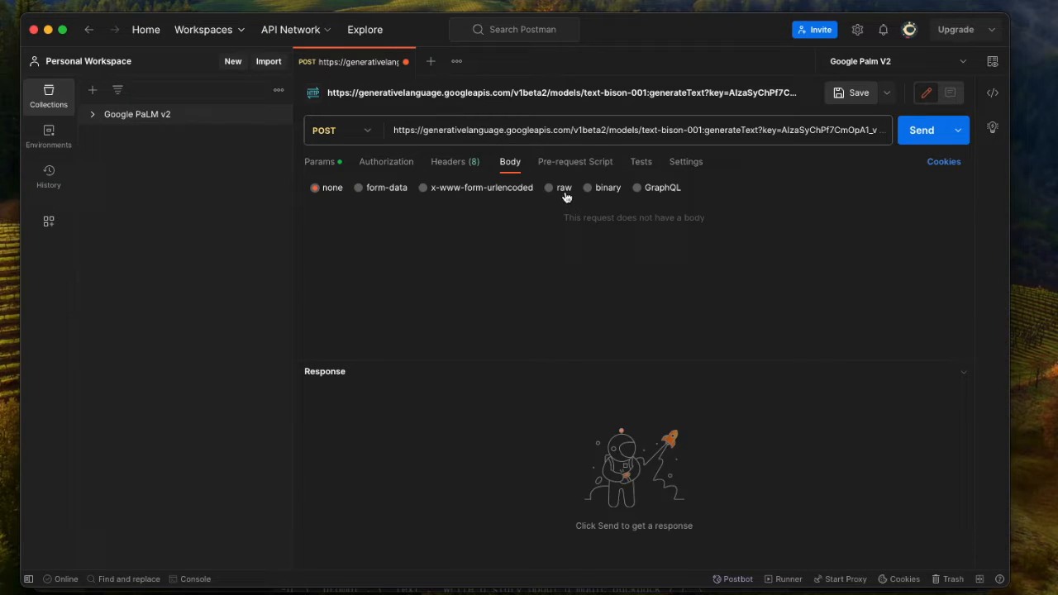
pyautogui.click(562, 187)
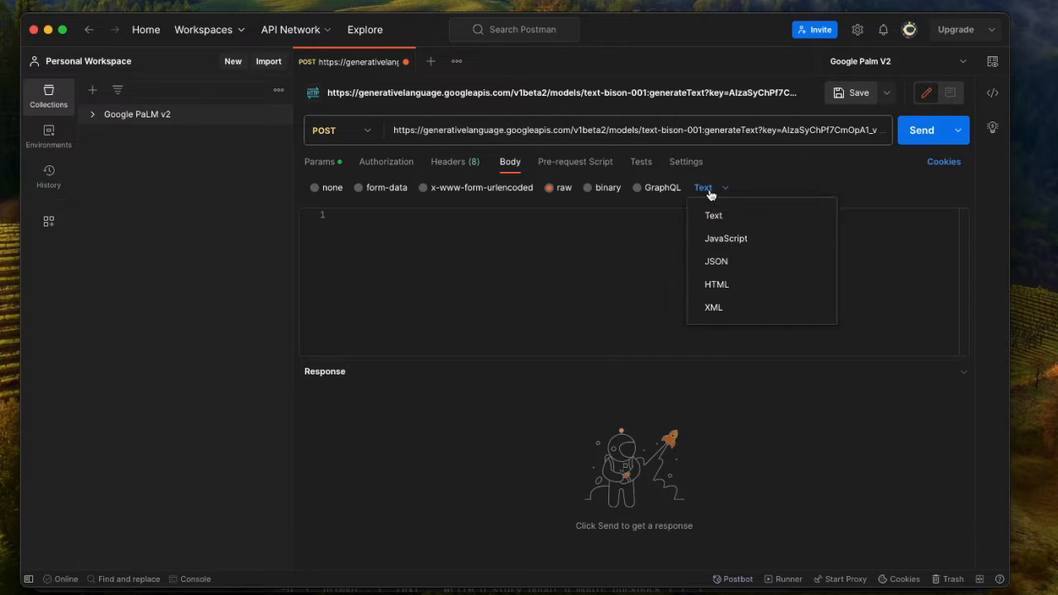
pyautogui.moveTo(724, 238)
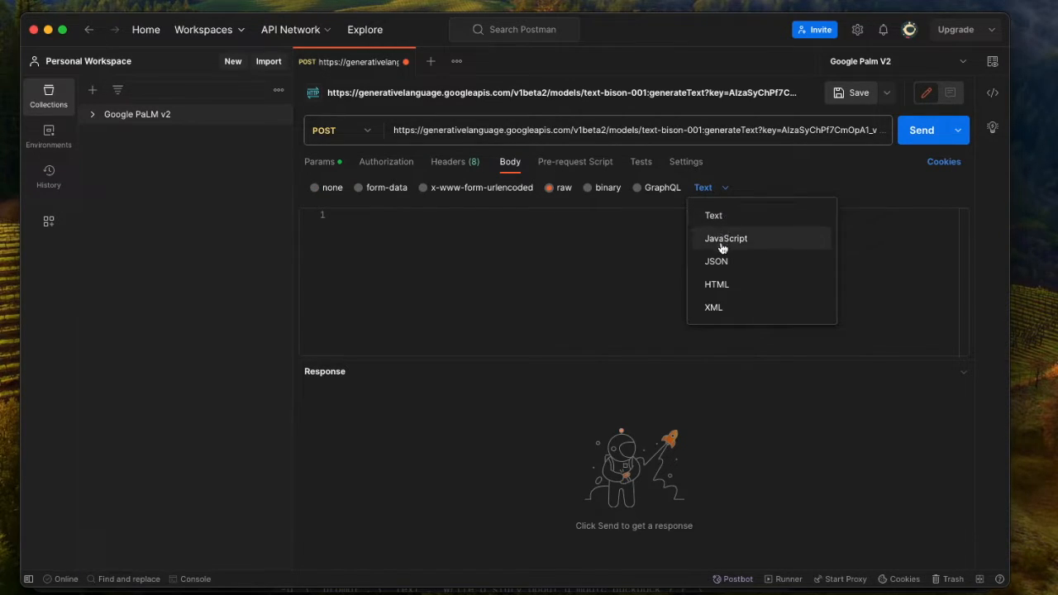
pyautogui.click(715, 262)
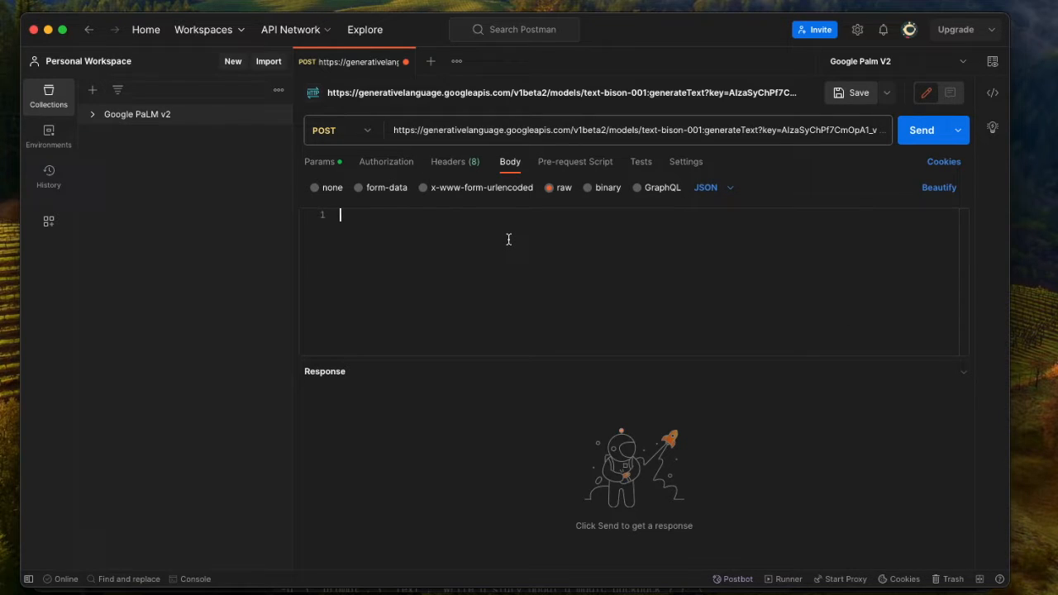
pyautogui.click(92, 114)
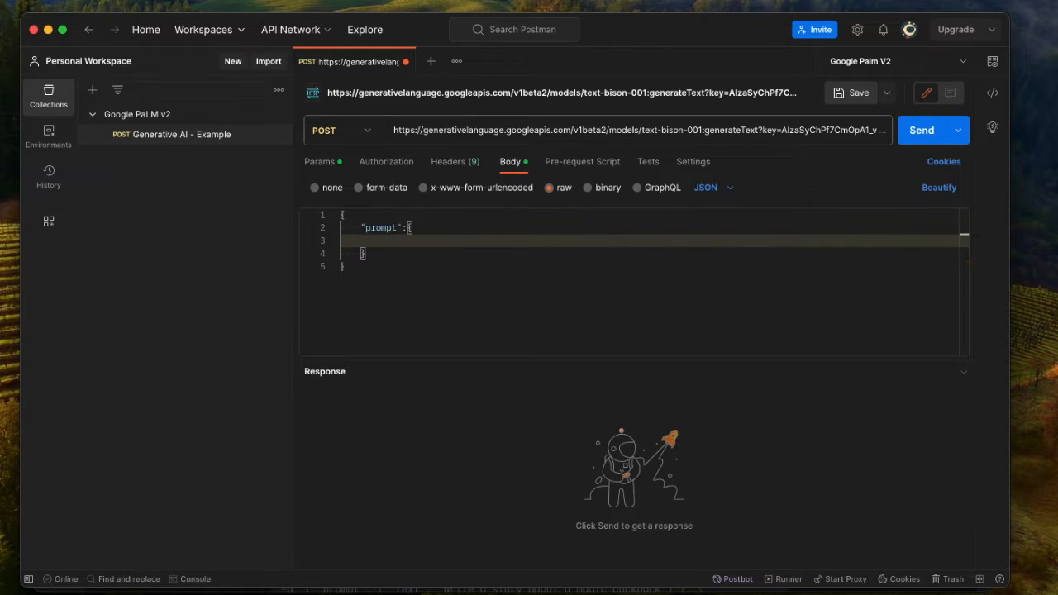
# Add a "text" field under prompt asking "What does Generative AI mean?"
pyautogui.press('Return')
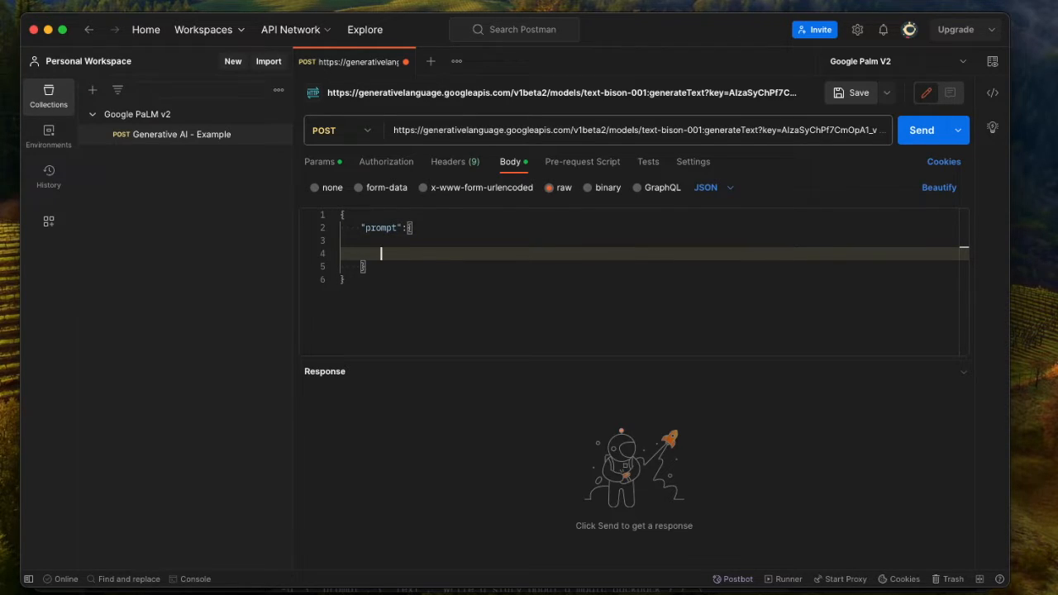
pyautogui.write('"text":')
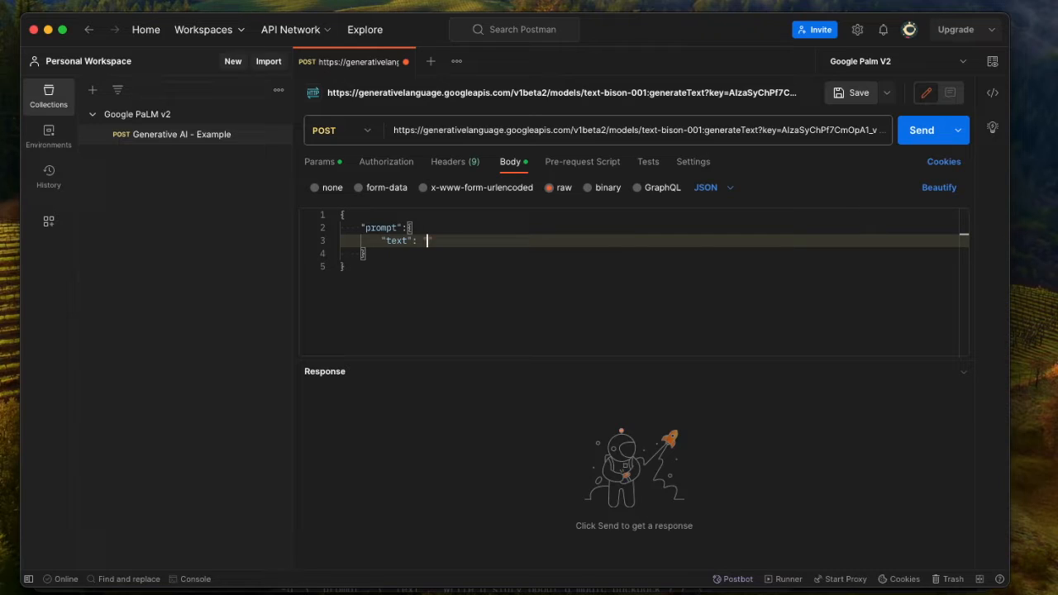
pyautogui.write('""')
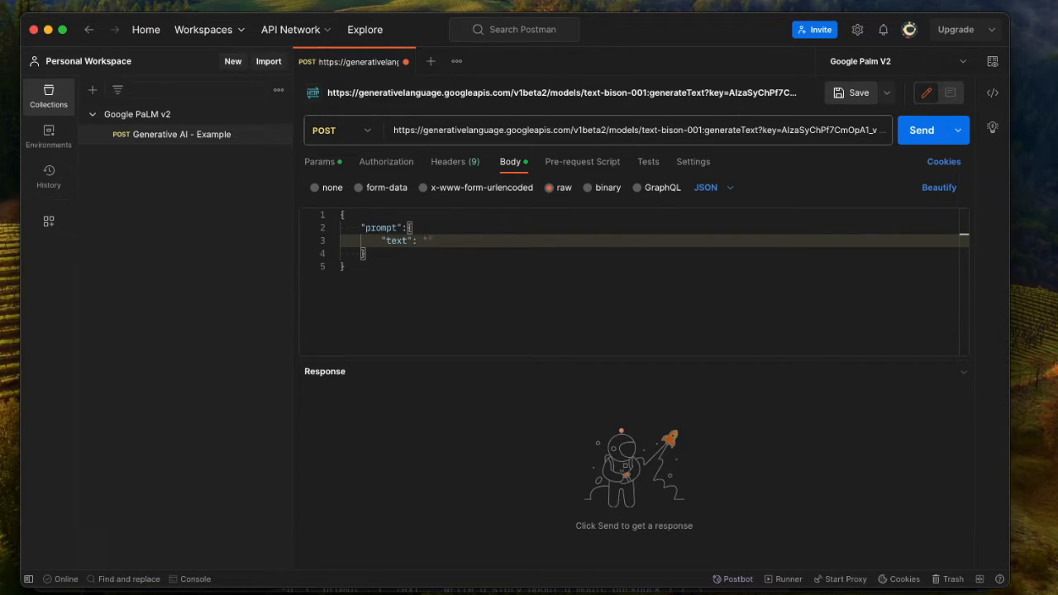
pyautogui.write('What does Generative AI mean?')
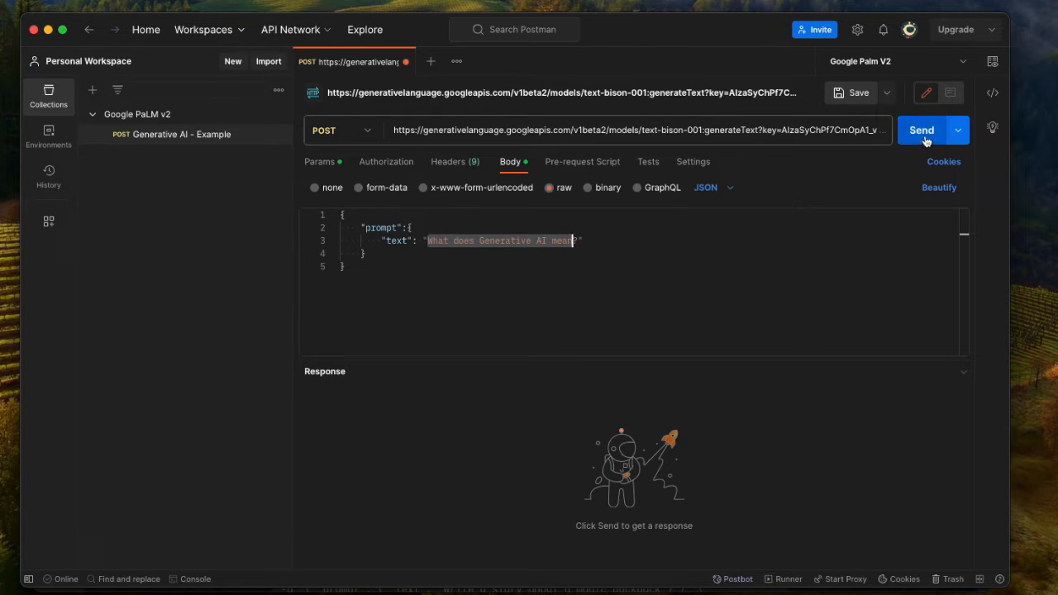
# Send the request and get a 200 OK generated explanation of generative AI
pyautogui.click(920, 128)
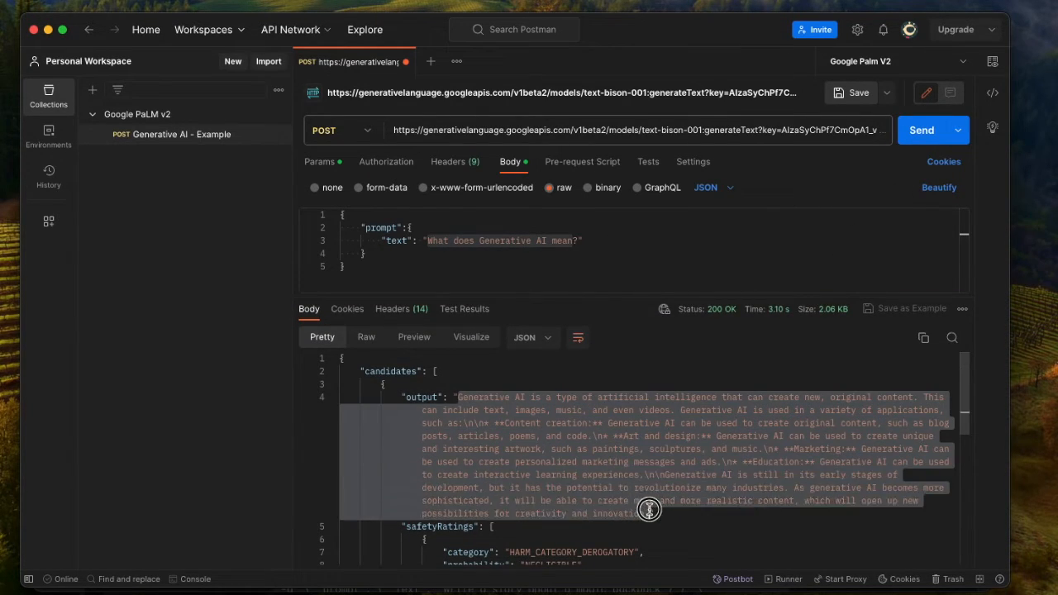
pyautogui.moveTo(608, 480)
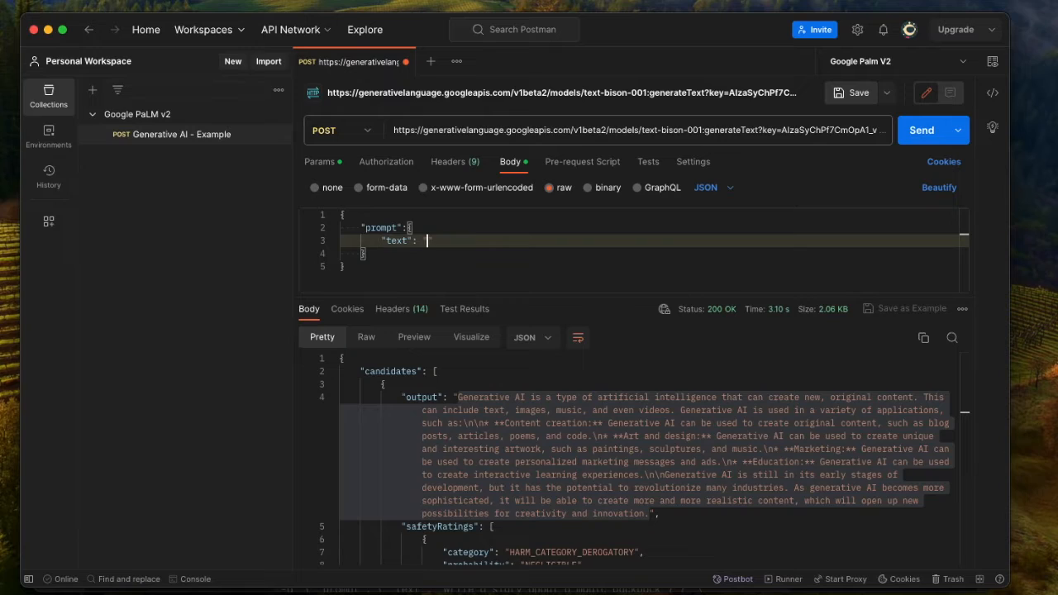
# Replace the prompt text with an English-to-Hindi translation request for "My name is Shain..."
pyautogui.write('""')
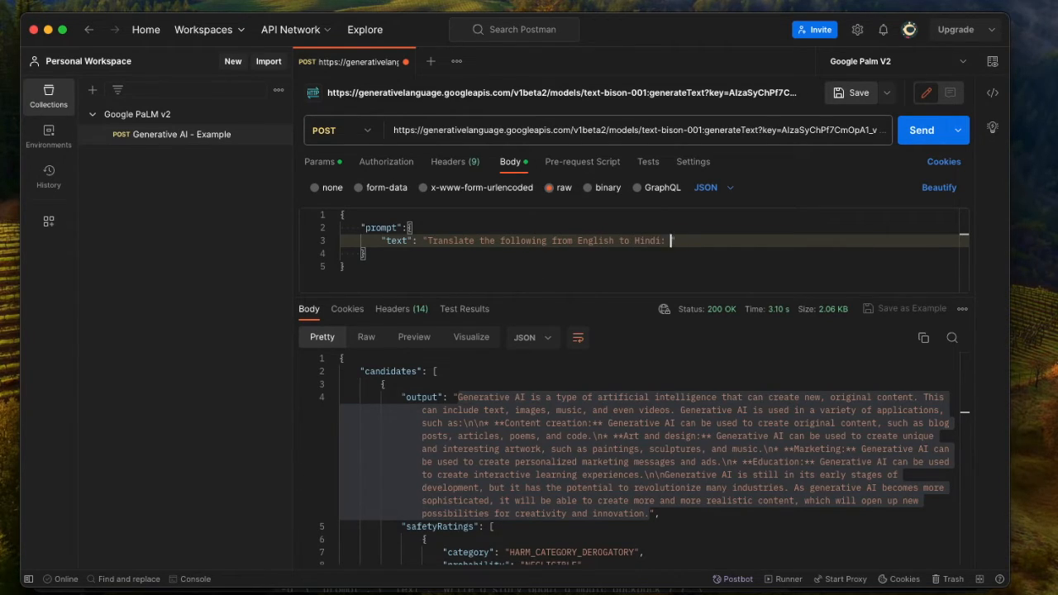
pyautogui.write('My name is Shain')
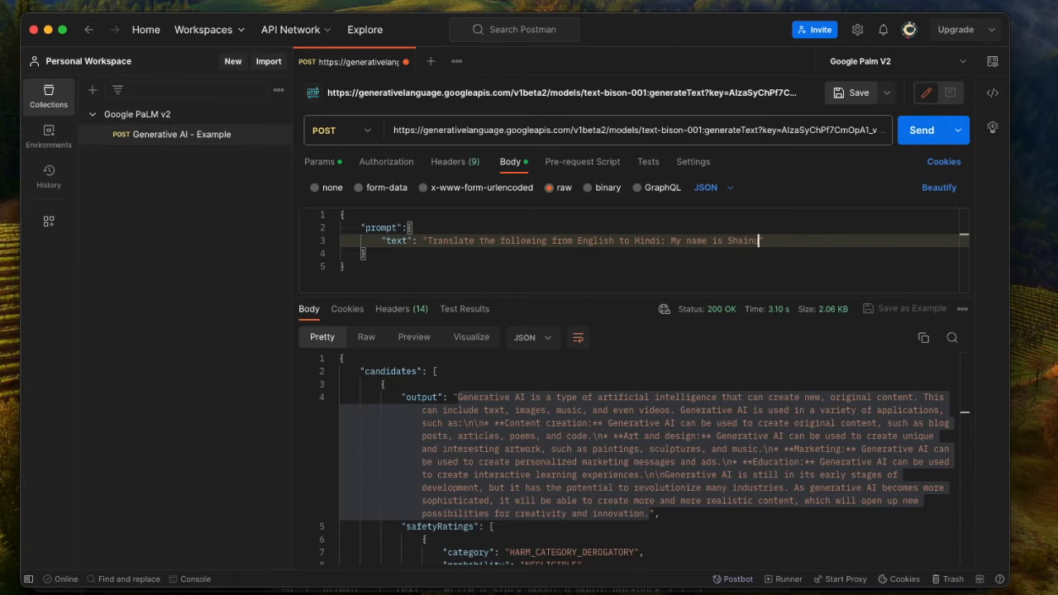
# Send the request and get a 200 OK response with the Hindi translation
pyautogui.click(921, 128)
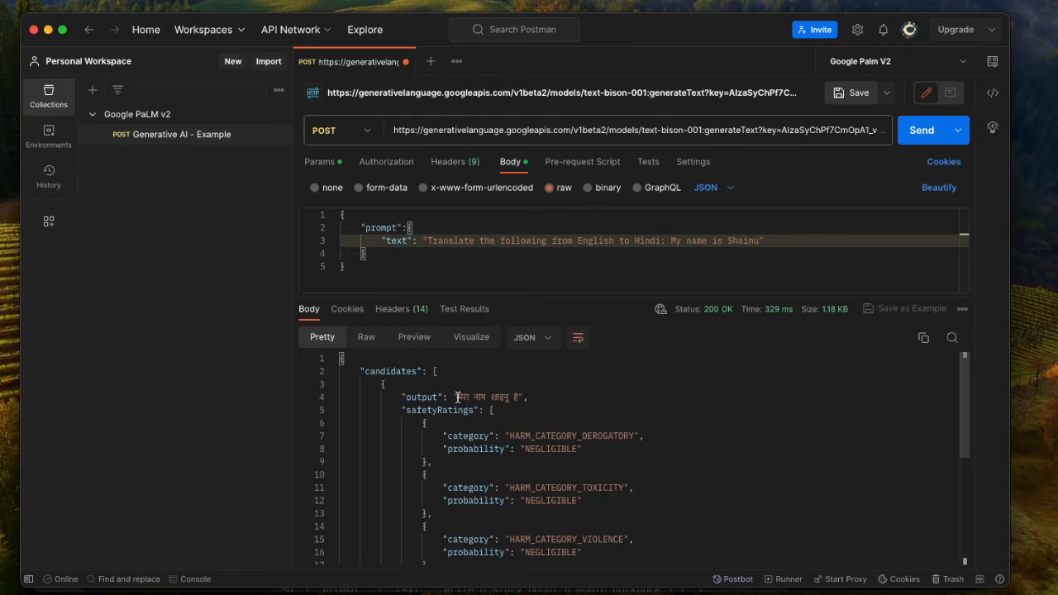
pyautogui.moveTo(591, 403)
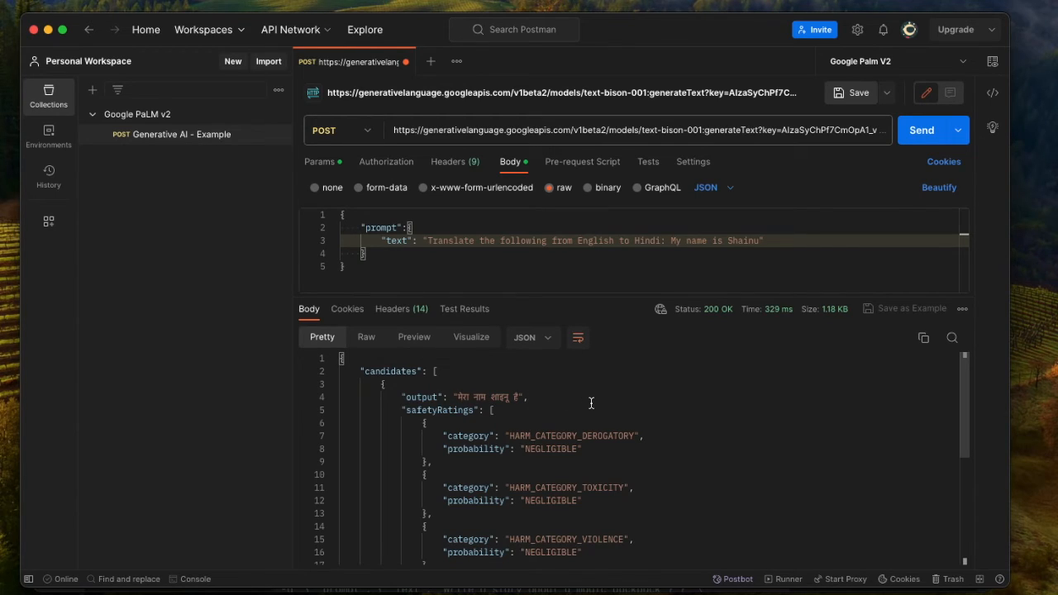